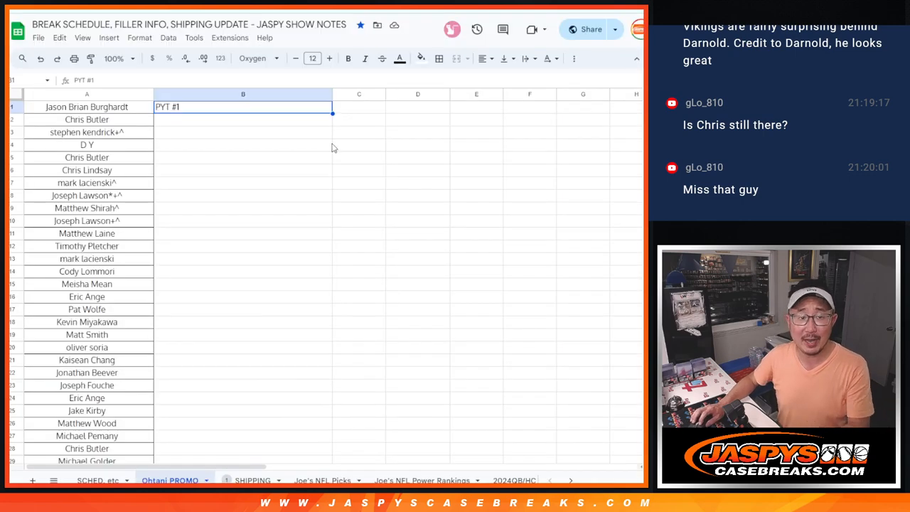
# - Zoom the Ohtani PROMO sheet to 150% and scroll down through the column A names
pyautogui.click(118, 58)
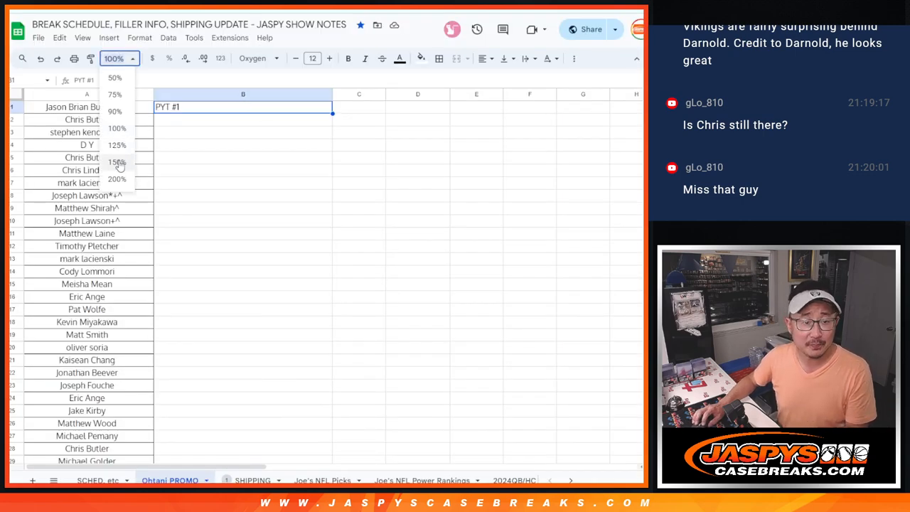
pyautogui.click(116, 162)
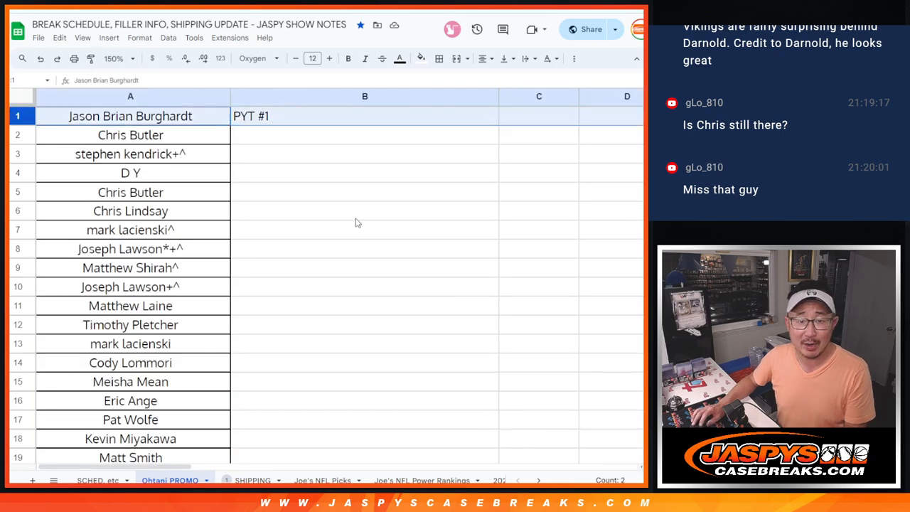
pyautogui.scroll(-3)
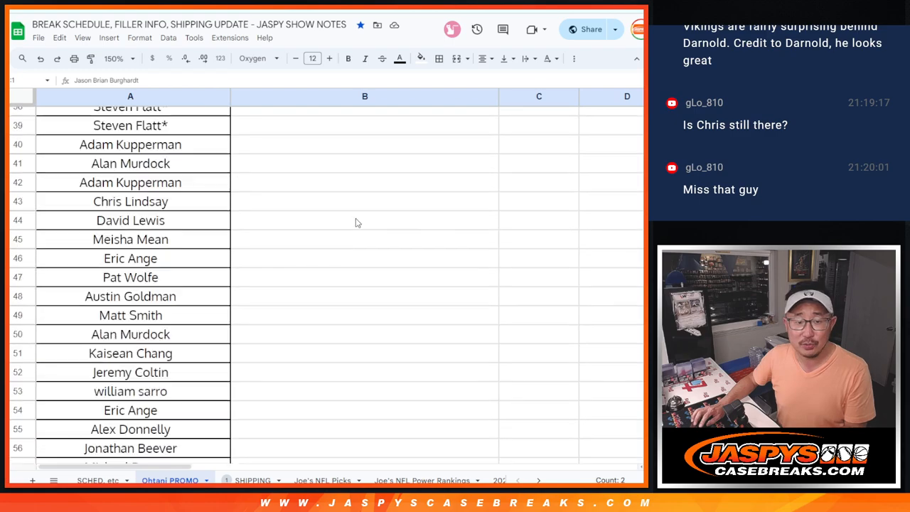
pyautogui.scroll(-3)
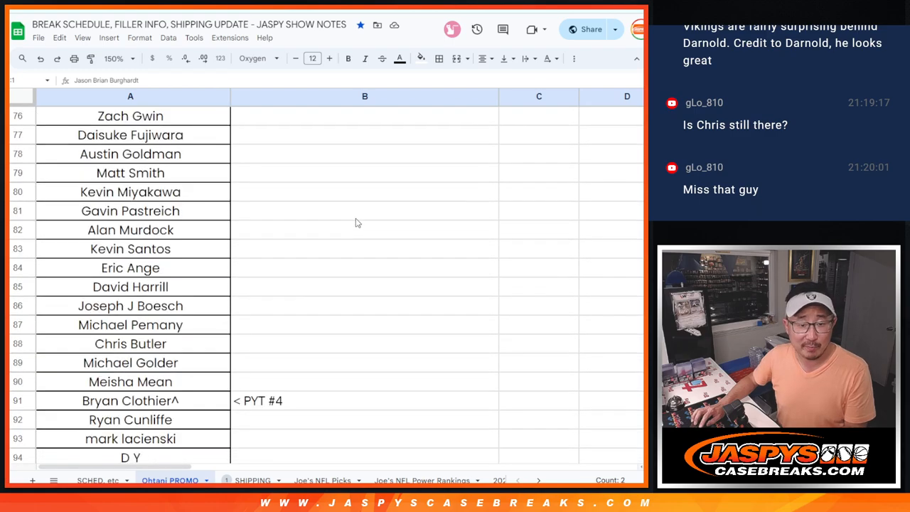
pyautogui.scroll(-3)
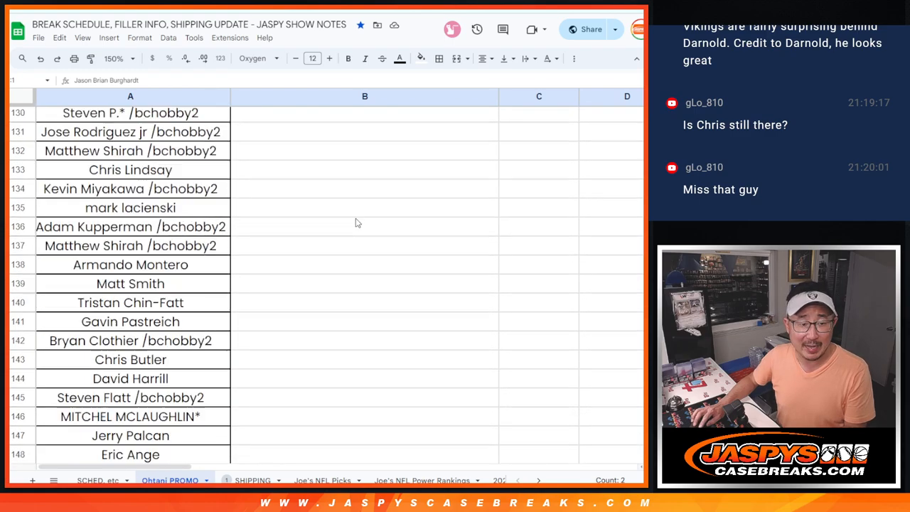
pyautogui.scroll(-3)
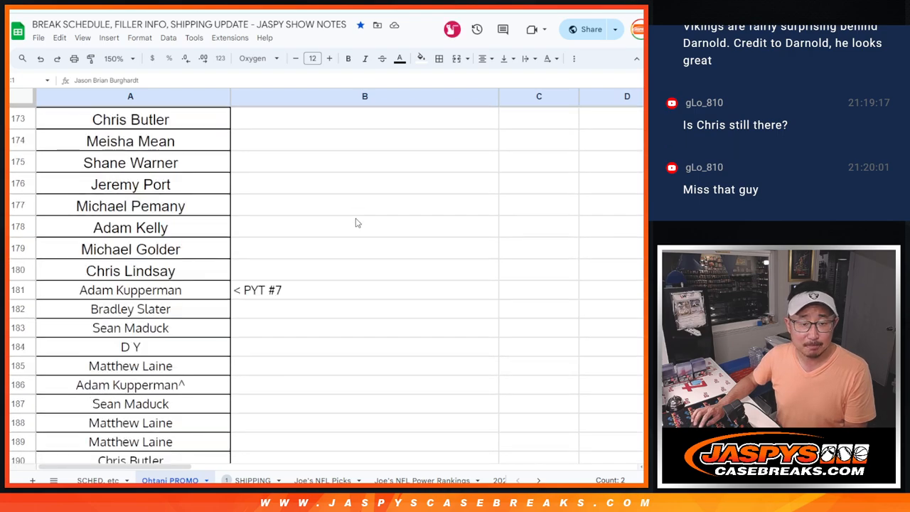
pyautogui.scroll(-3)
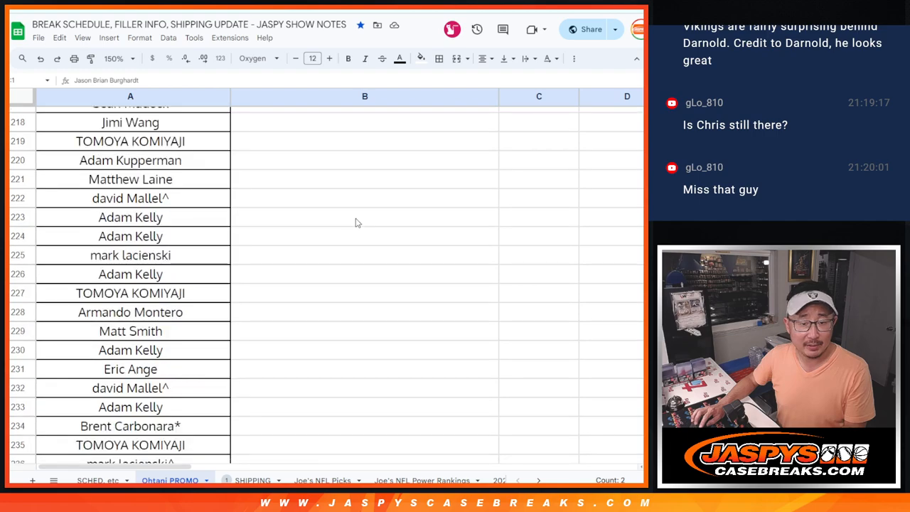
pyautogui.scroll(-3)
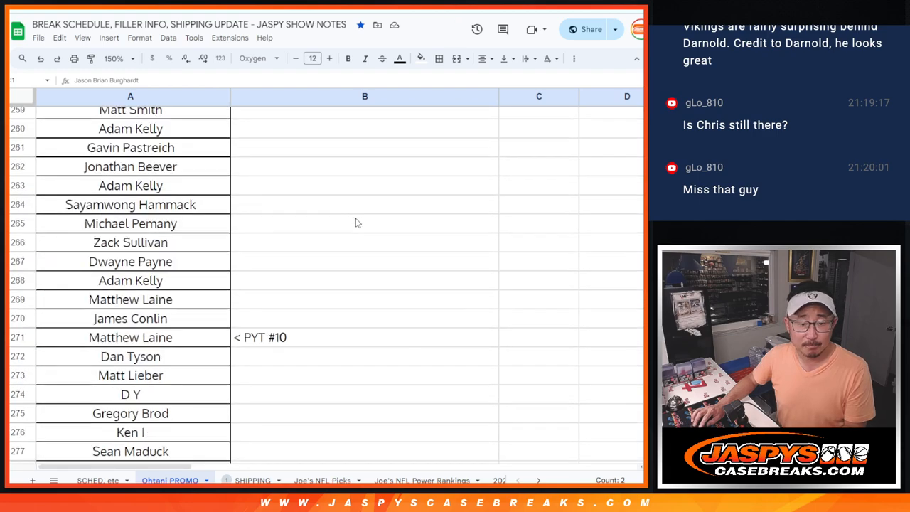
pyautogui.scroll(-3)
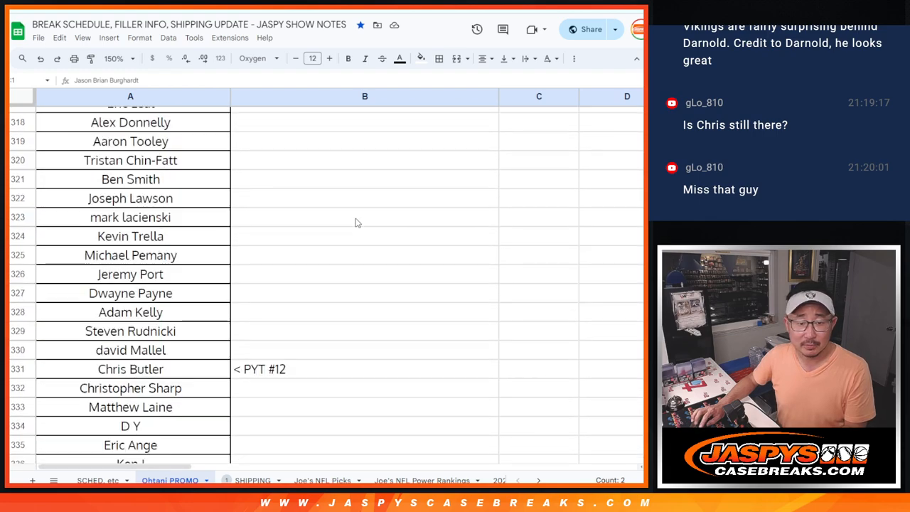
pyautogui.scroll(-3)
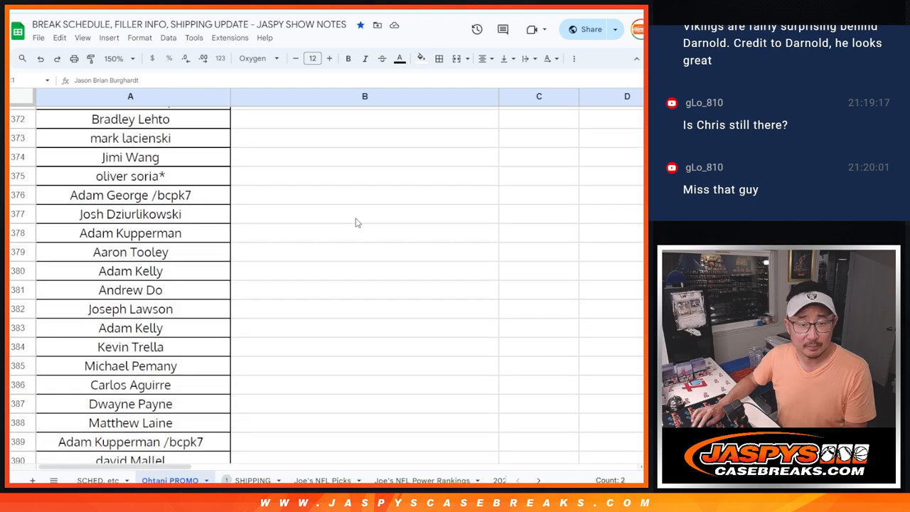
pyautogui.scroll(-3)
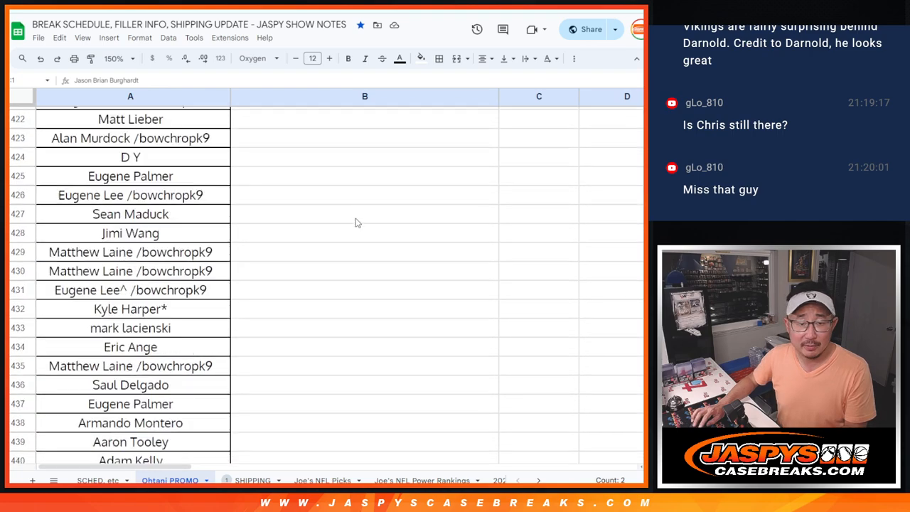
pyautogui.scroll(-3)
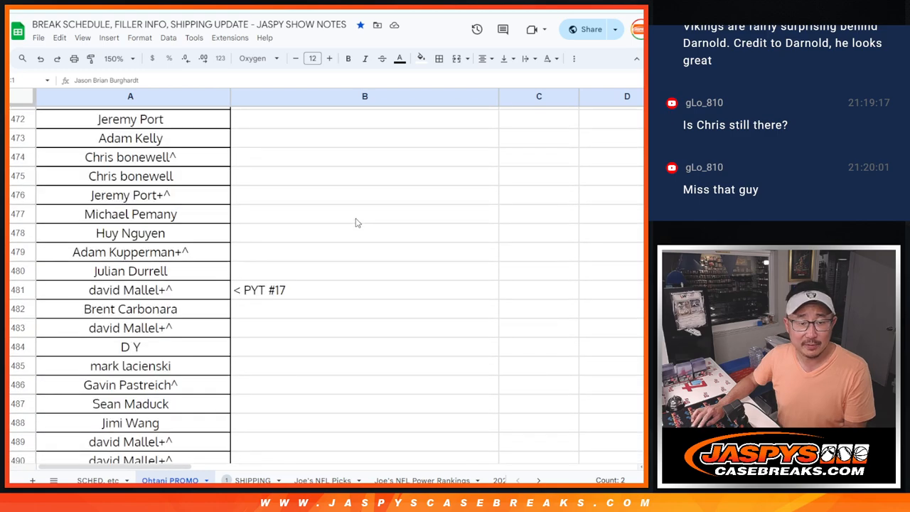
pyautogui.scroll(-3)
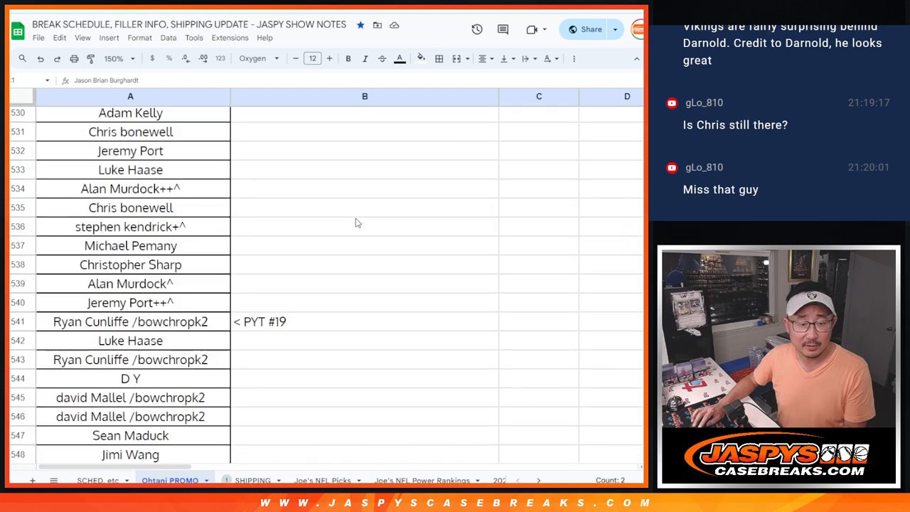
pyautogui.scroll(-3)
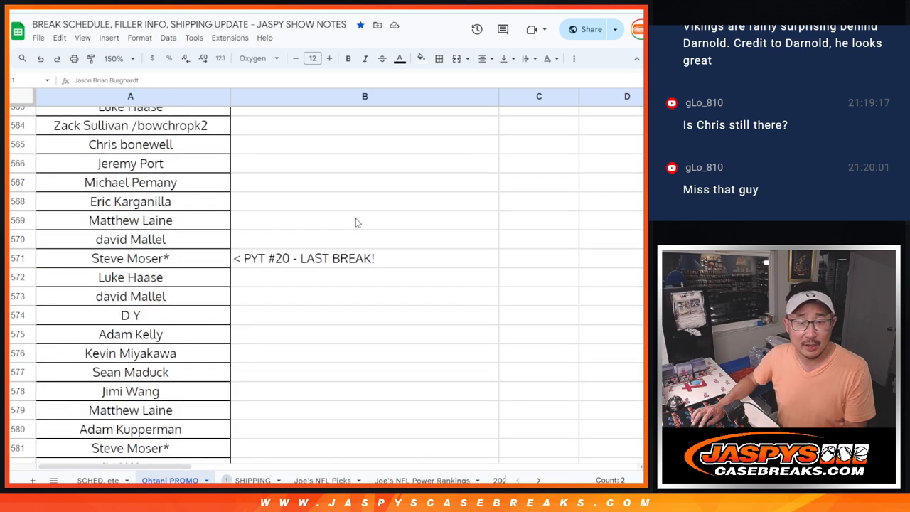
pyautogui.scroll(-3)
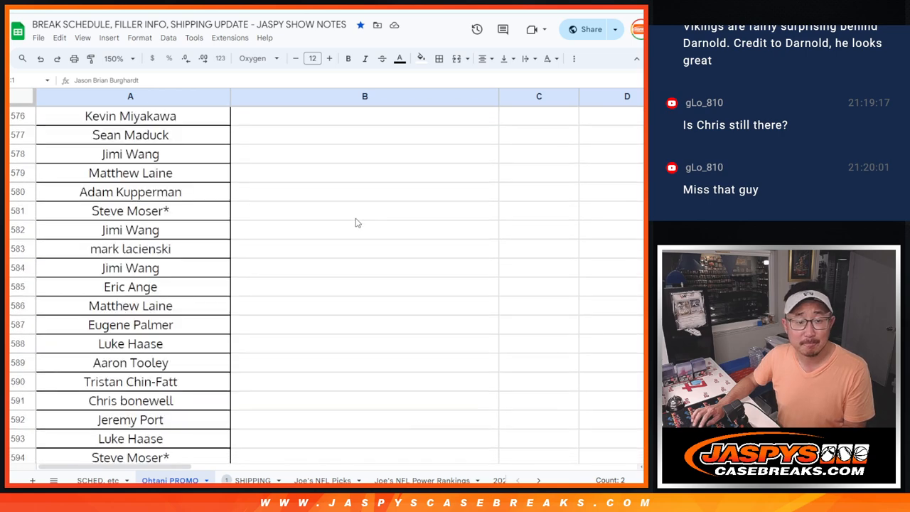
pyautogui.scroll(-3)
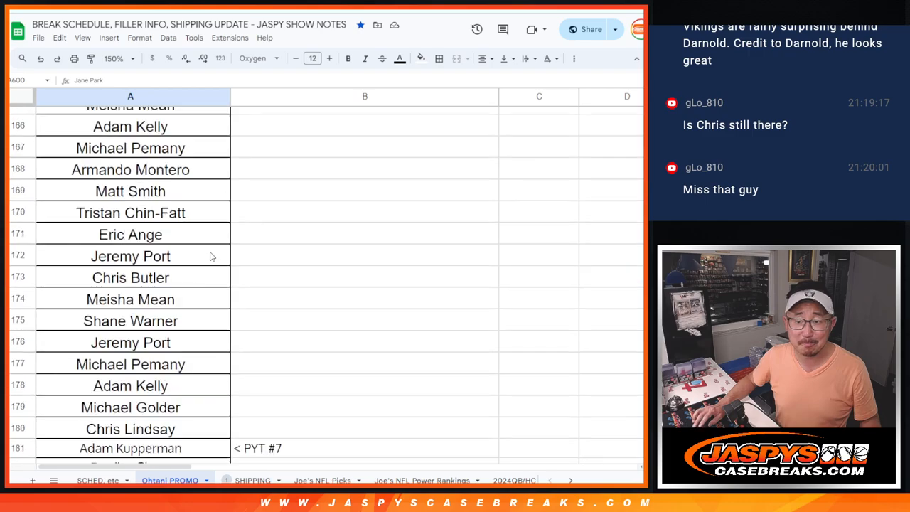
# - View the OHTANI SUPERFRACTOR heading in A1:B1, then switch to the RANDOM.ORG tab
pyautogui.scroll(3)
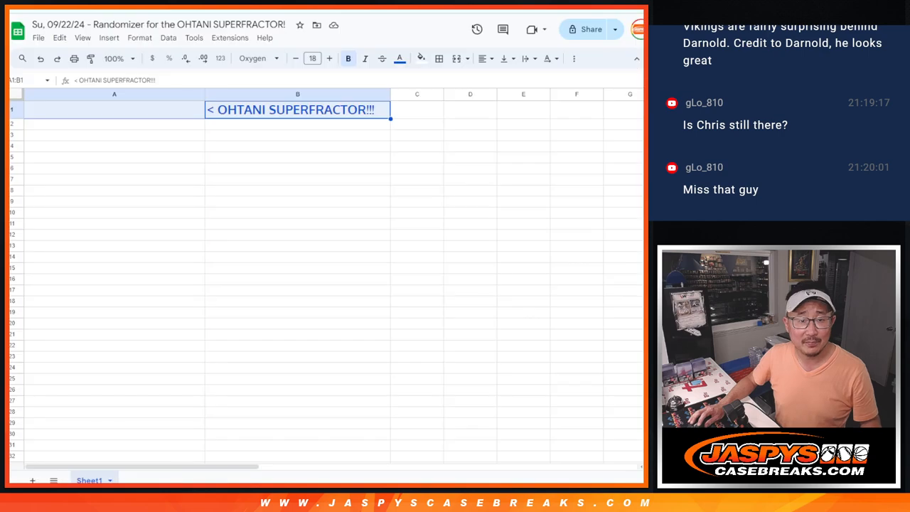
pyautogui.click(116, 59)
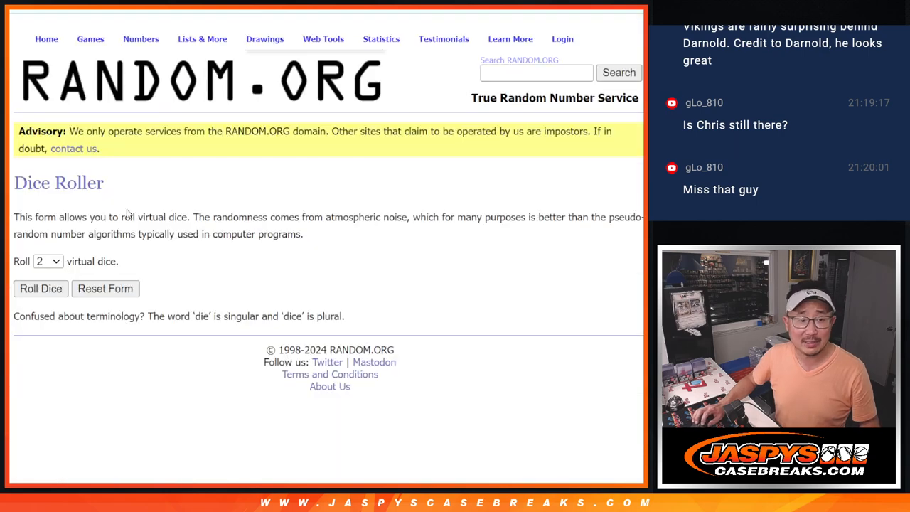
# - Roll two dice on the RANDOM.ORG Dice Roller
pyautogui.click(40, 289)
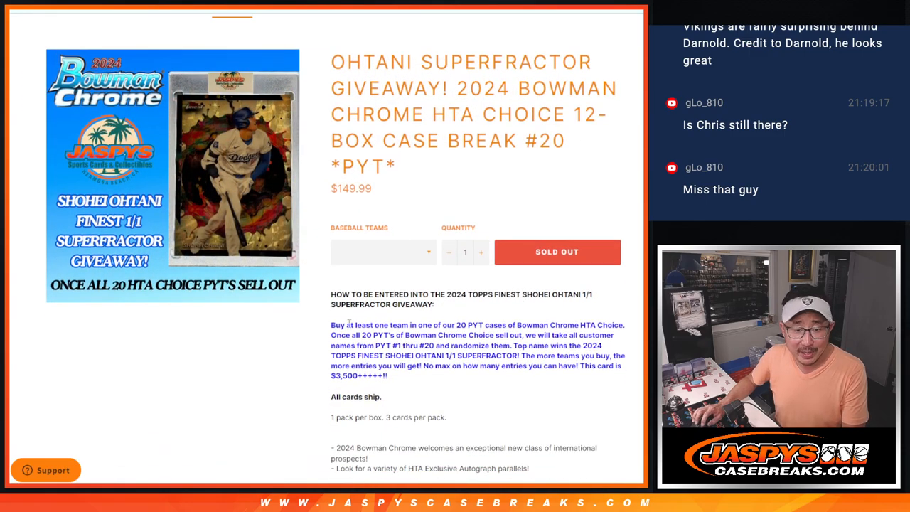
pyautogui.moveTo(331, 325); pyautogui.dragTo(579, 325)
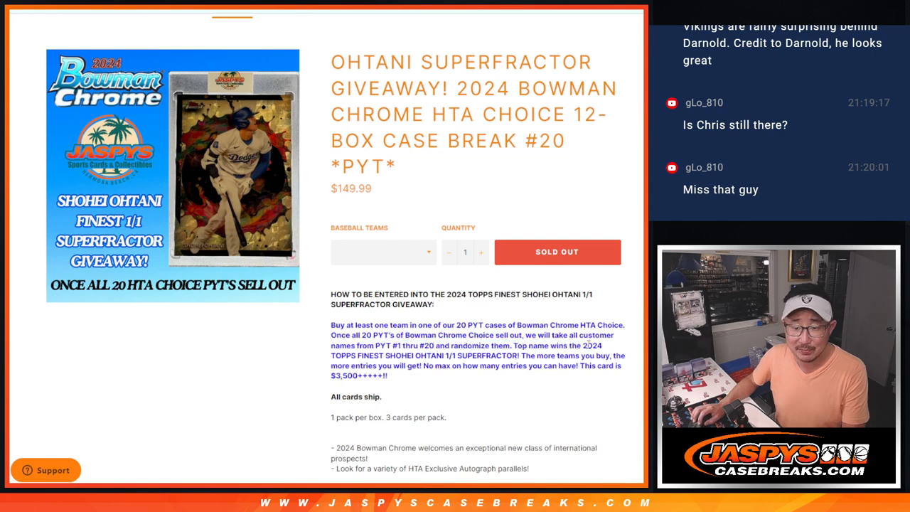
pyautogui.moveTo(331, 355); pyautogui.dragTo(551, 355)
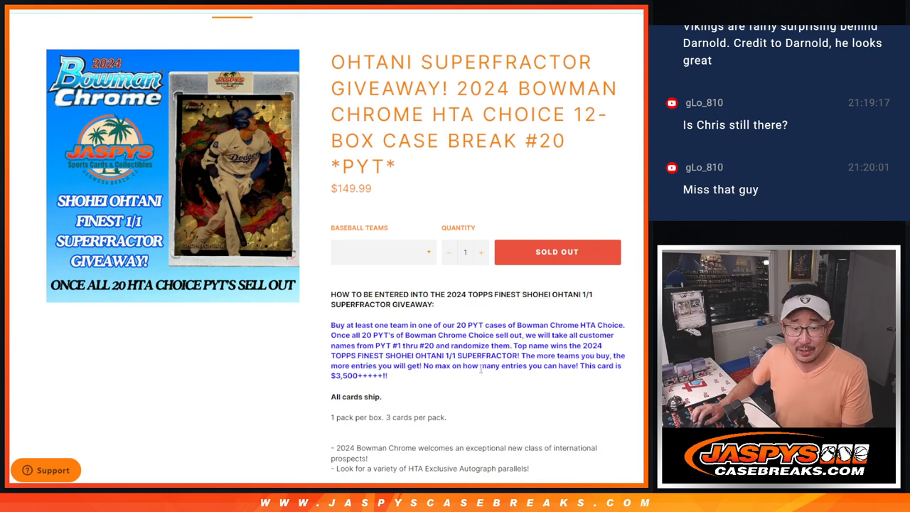
pyautogui.moveTo(424, 366); pyautogui.dragTo(523, 365)
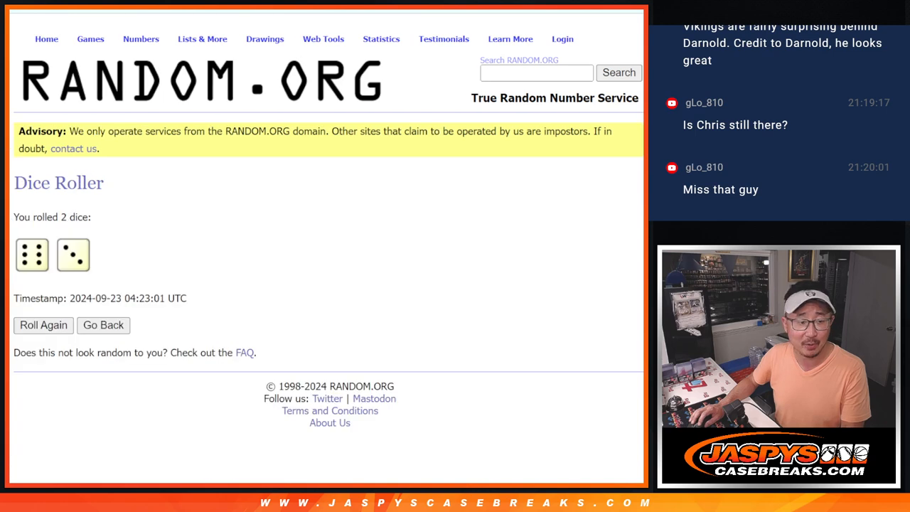
pyautogui.moveTo(311, 302)
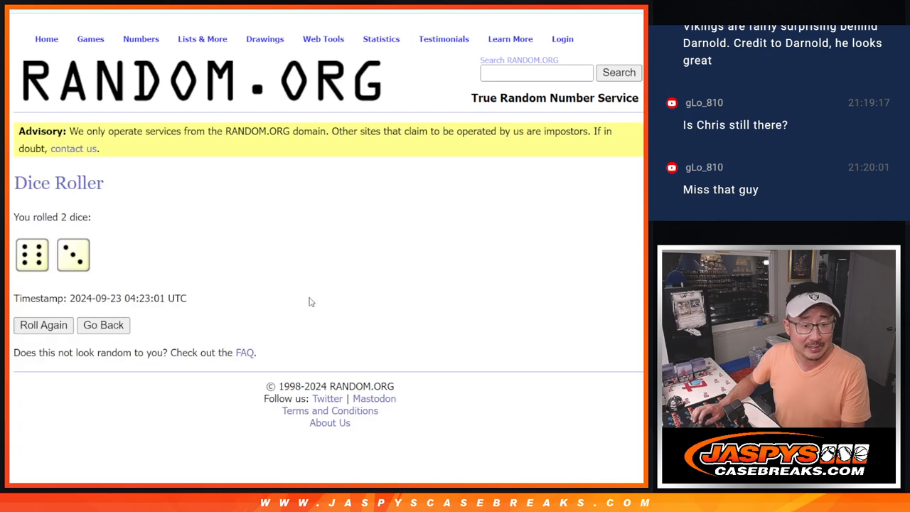
# - Highlight the six-and-three dice roll result on the page
pyautogui.moveTo(113, 298); pyautogui.dragTo(187, 298)
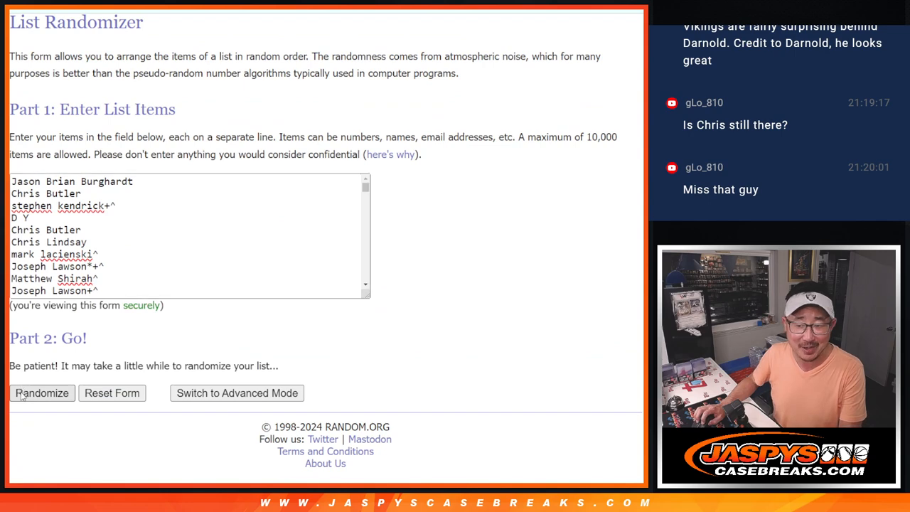
# - Shuffle the 600-name list repeatedly with Randomize and Again! toward nine randomizations
pyautogui.click(41, 393)
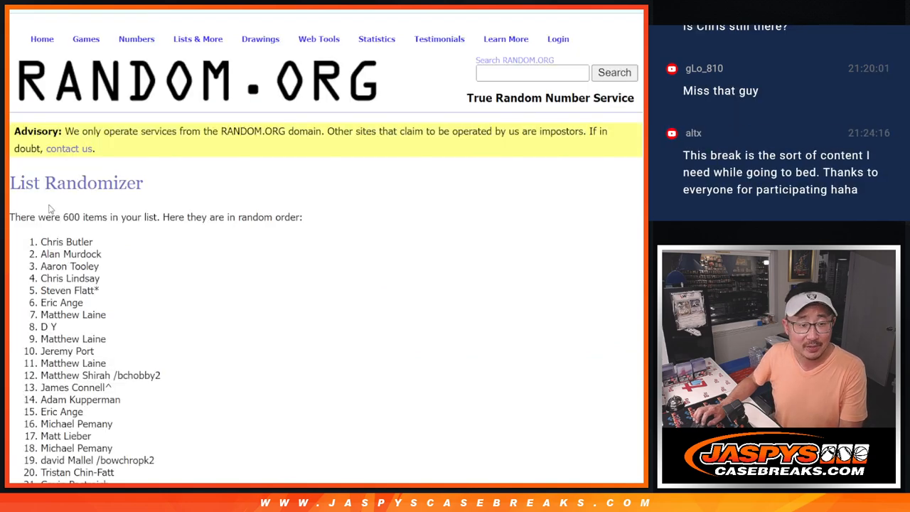
pyautogui.scroll(-3)
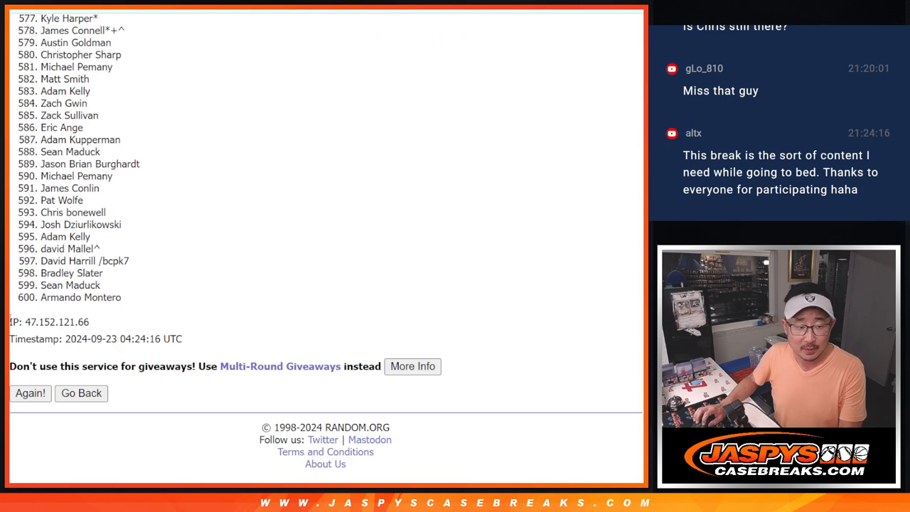
pyautogui.click(30, 394)
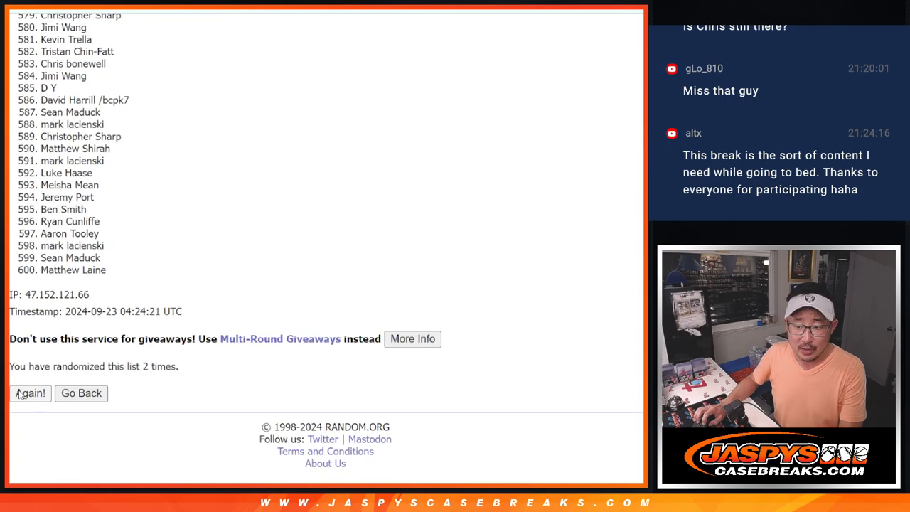
pyautogui.click(30, 393)
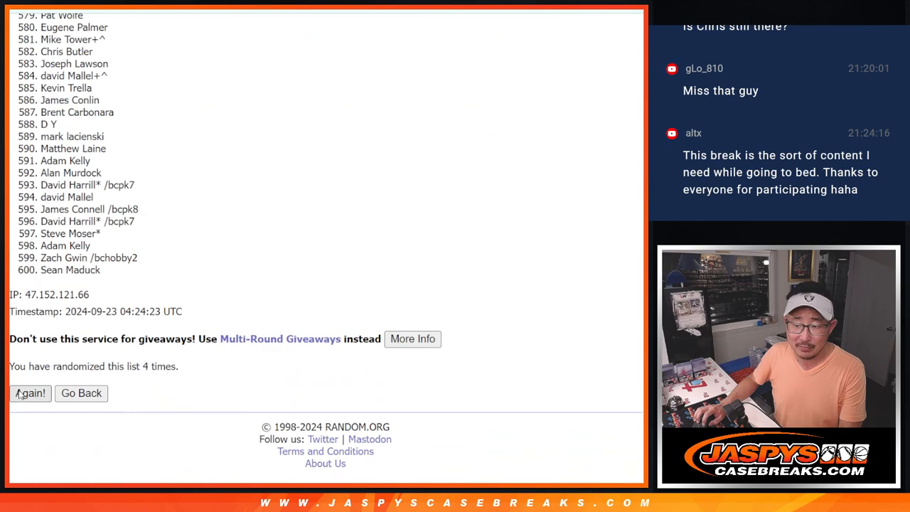
pyautogui.click(29, 393)
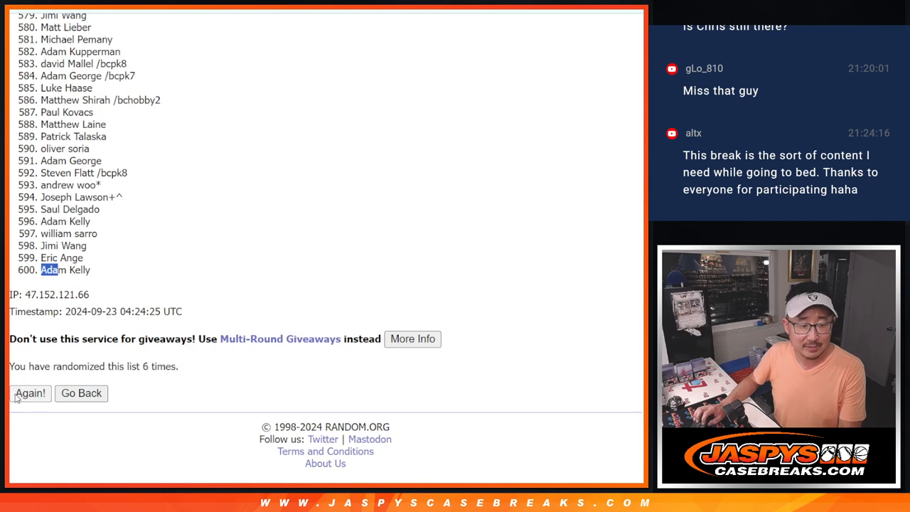
pyautogui.click(30, 393)
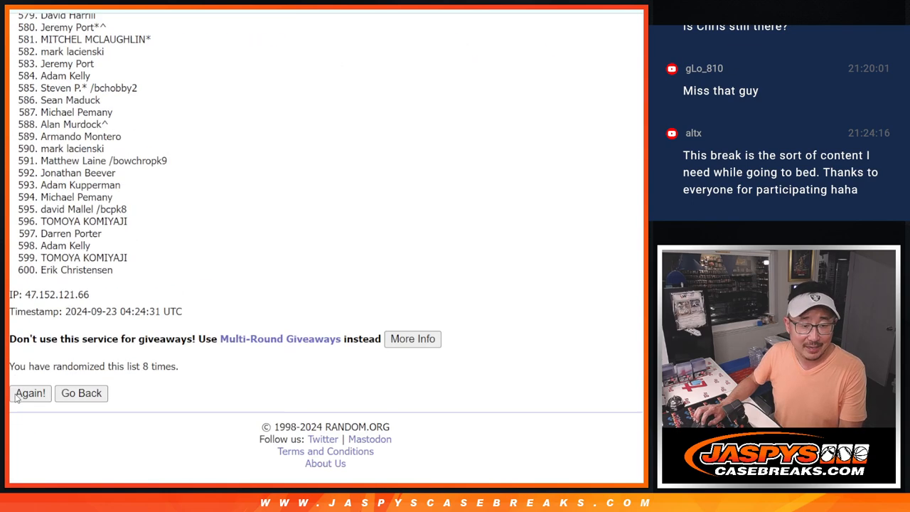
pyautogui.click(30, 393)
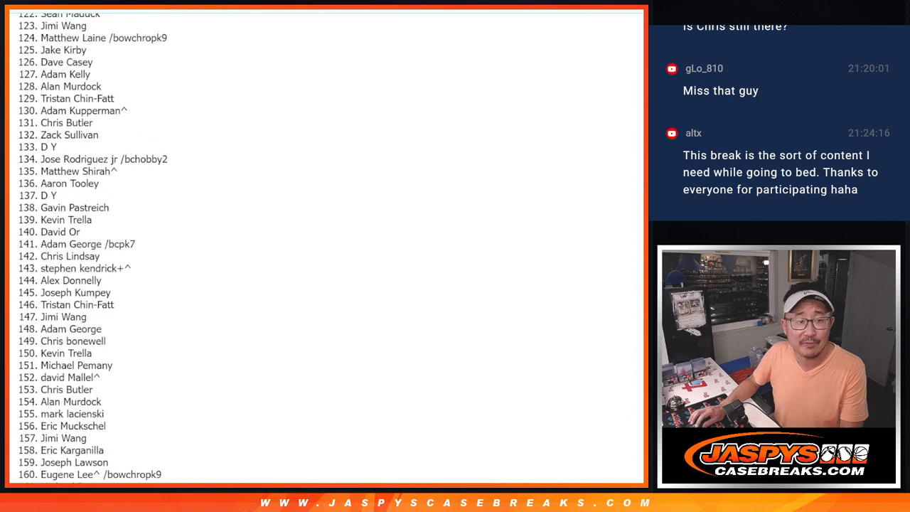
pyautogui.scroll(-3)
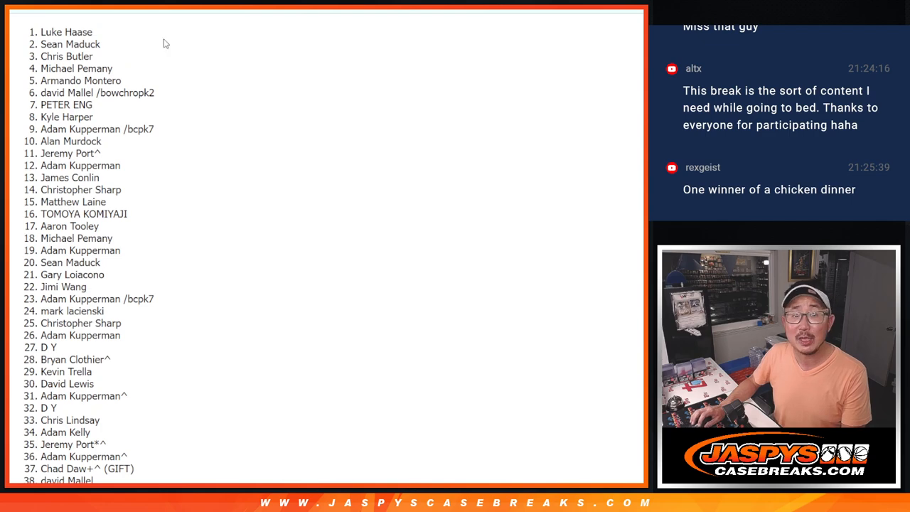
pyautogui.doubleClick(66, 32)
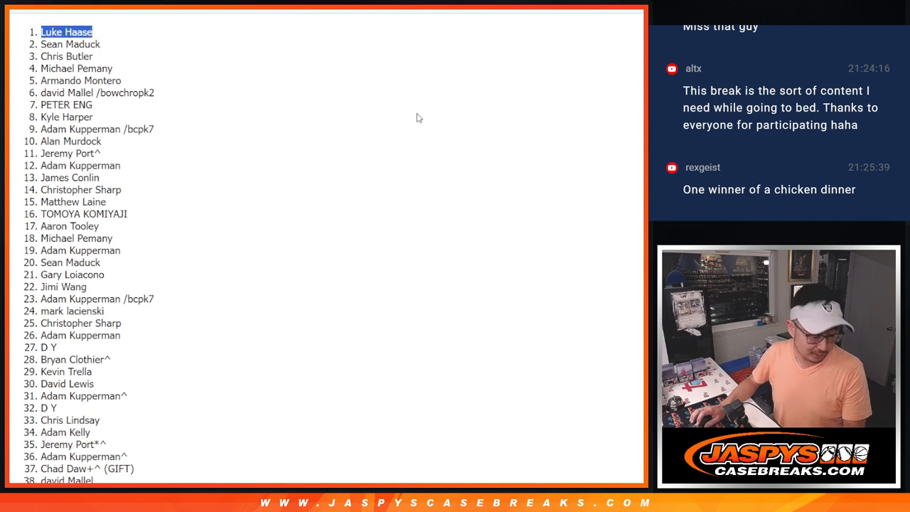